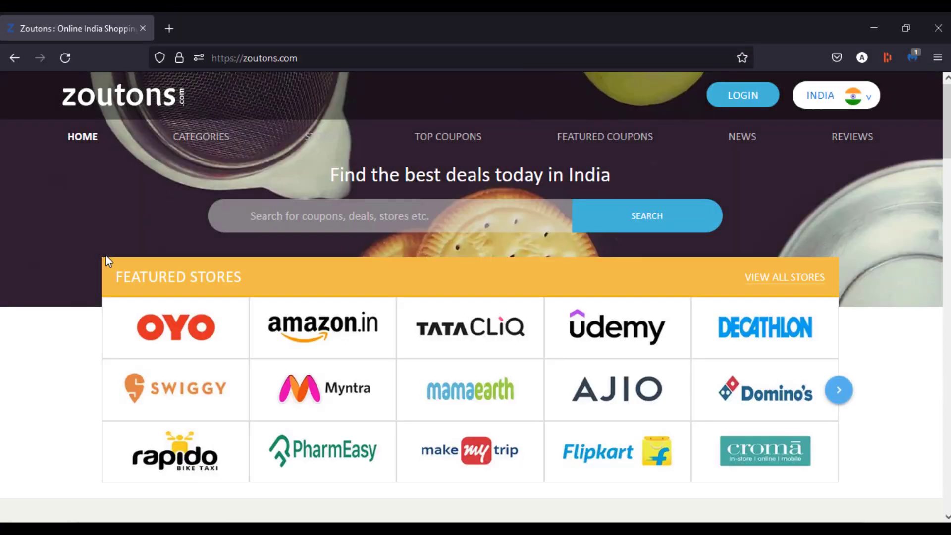
From Zoutons' Featured Stores, open the Domino's and Rapido coupon pages.
{"action": "scroll", "scroll_direction": "down", "scroll_amount": 3}
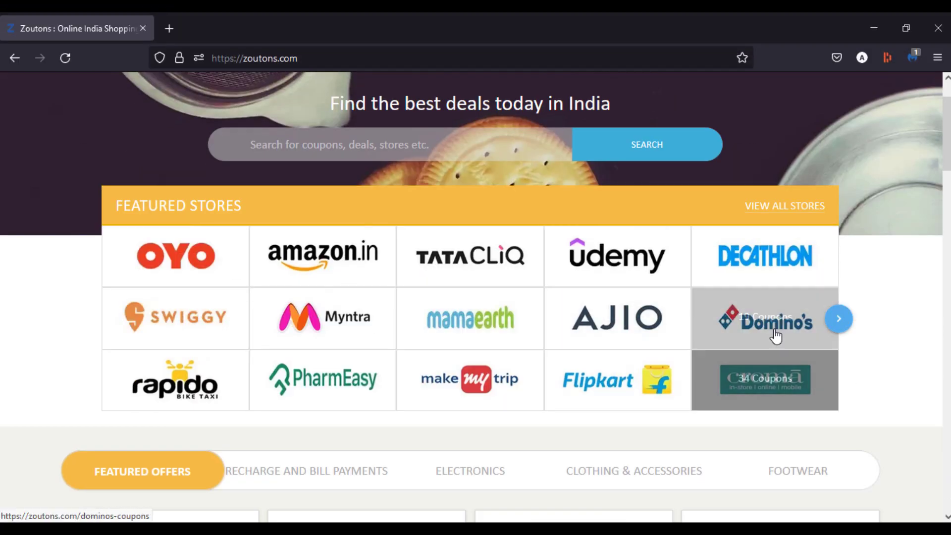
{"action": "left_click", "coordinate": [765, 318]}
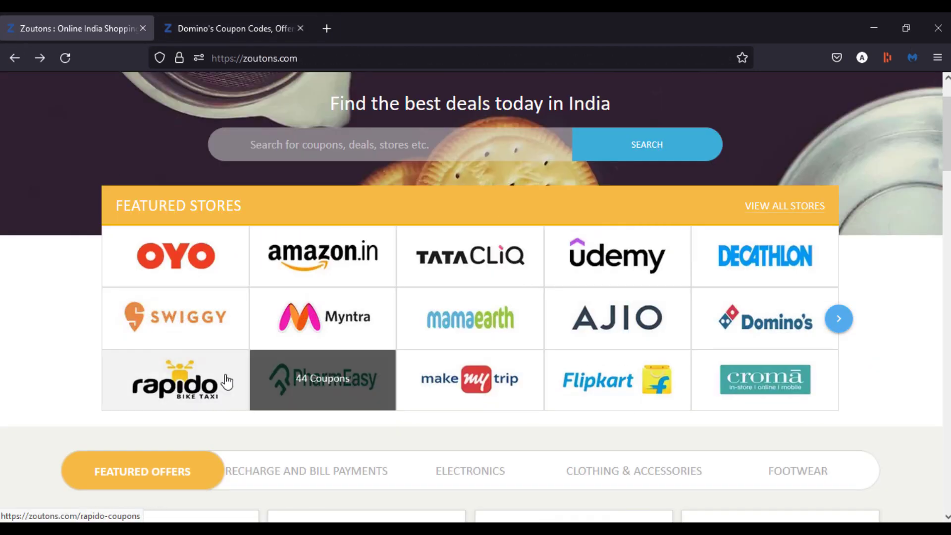
{"action": "left_click", "coordinate": [617, 255]}
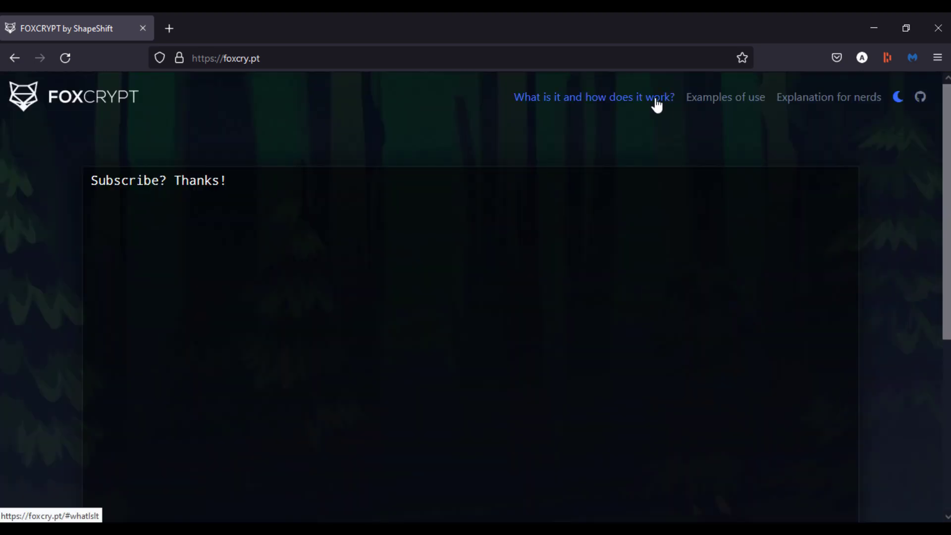
Review how FoxCrypt works, then copy the single-use link for 'Subscribe? Thanks!' with read notification.
{"action": "left_click", "coordinate": [594, 97]}
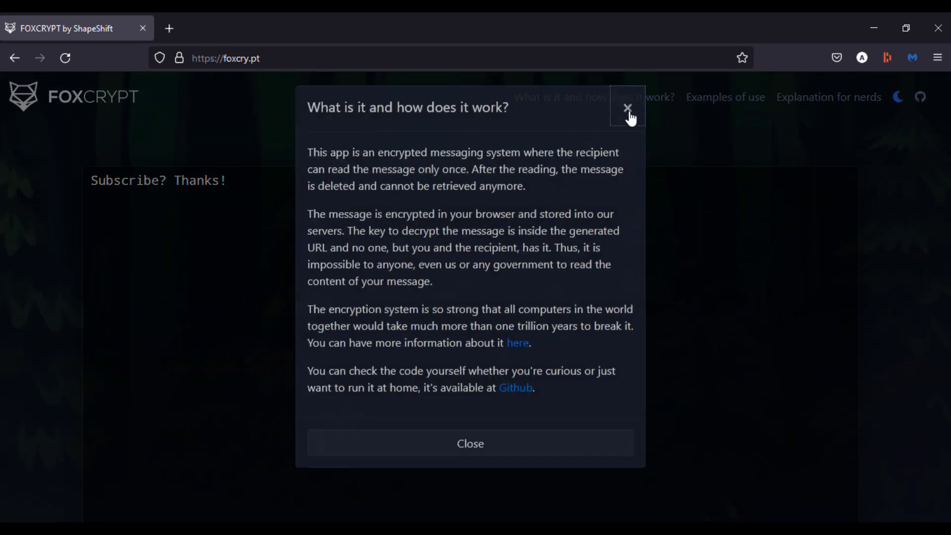
{"action": "left_click", "coordinate": [628, 107]}
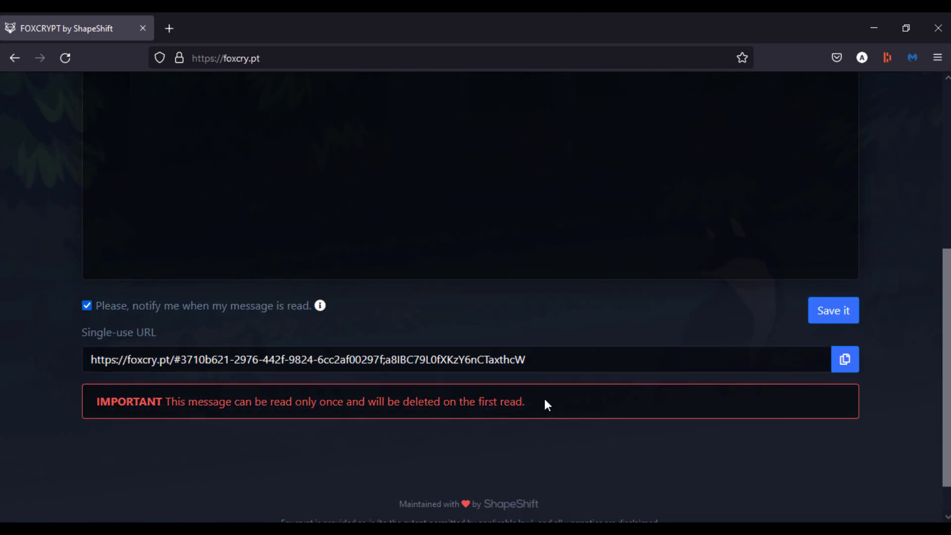
{"action": "left_click", "coordinate": [844, 358]}
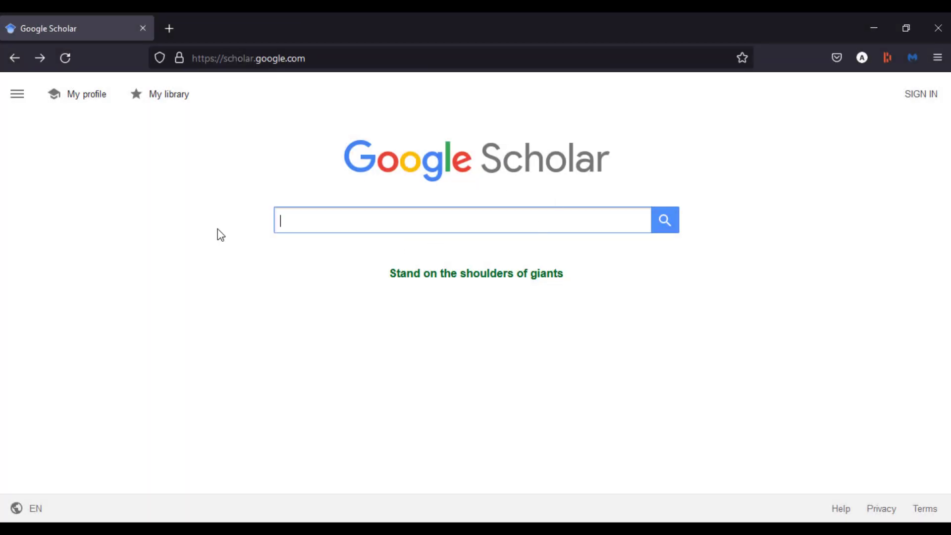
Search Google Scholar for 'artificial intelligence in healthcare' via the suggestion list.
{"action": "type", "text": "Artifical"}
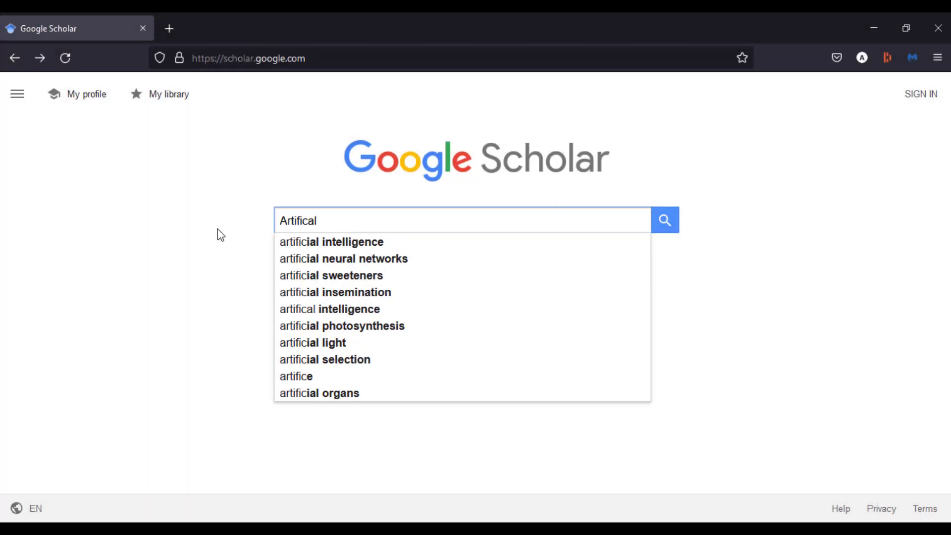
{"action": "type", "text": "Intelligence"}
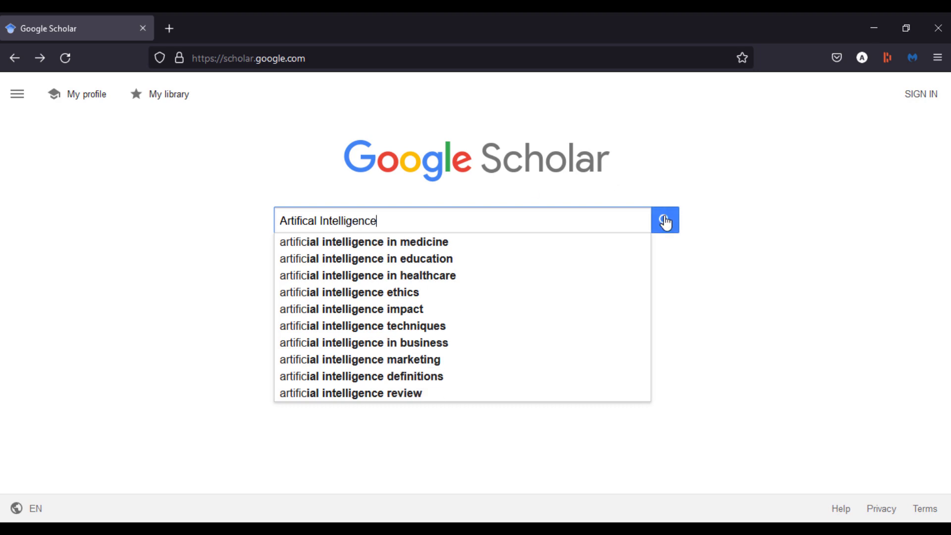
{"action": "left_click", "coordinate": [368, 275]}
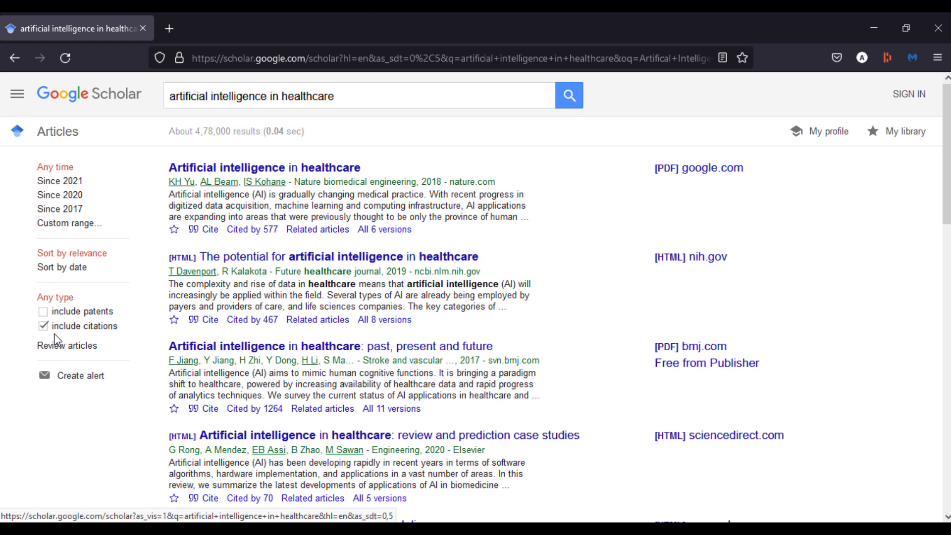
Include patents, limit results to since 2020, and sort them by date.
{"action": "left_click", "coordinate": [42, 311]}
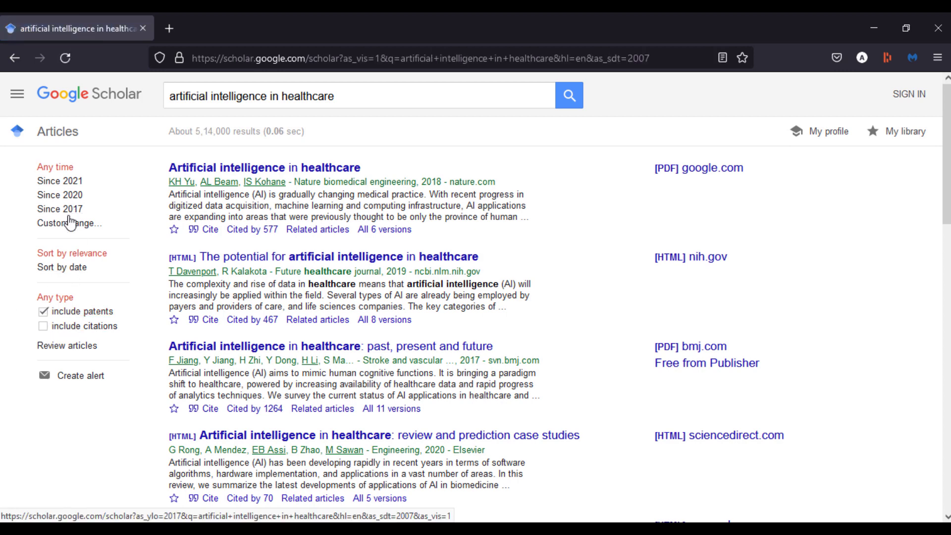
{"action": "left_click", "coordinate": [59, 195]}
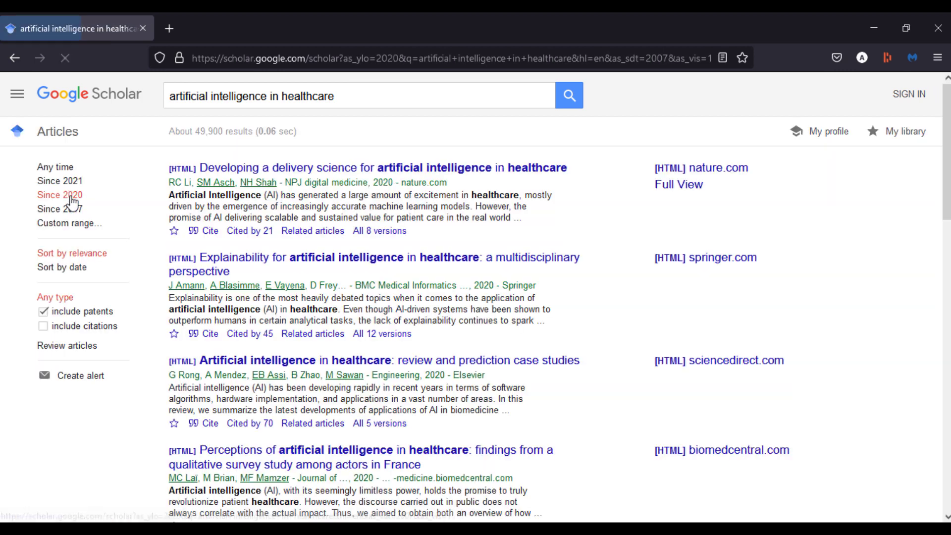
{"action": "left_click", "coordinate": [68, 223]}
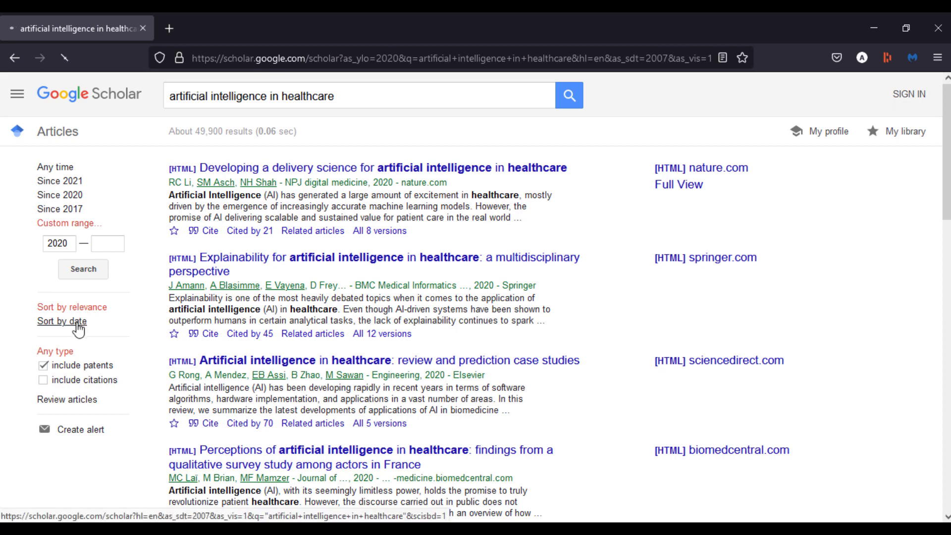
{"action": "left_click", "coordinate": [61, 321]}
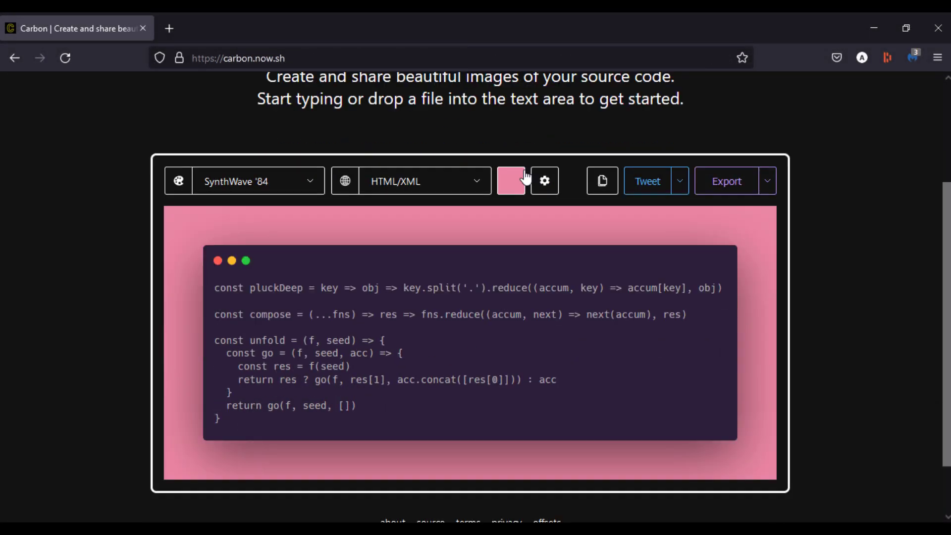
Apply the Hopscotch theme, a lavender background, and turn off the drop shadow in Carbon.
{"action": "left_click", "coordinate": [254, 180]}
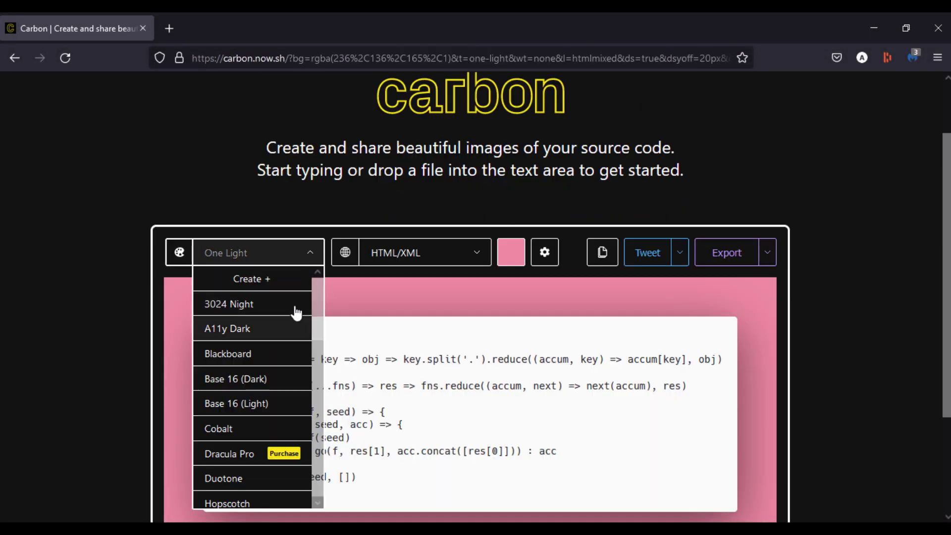
{"action": "left_click", "coordinate": [236, 403]}
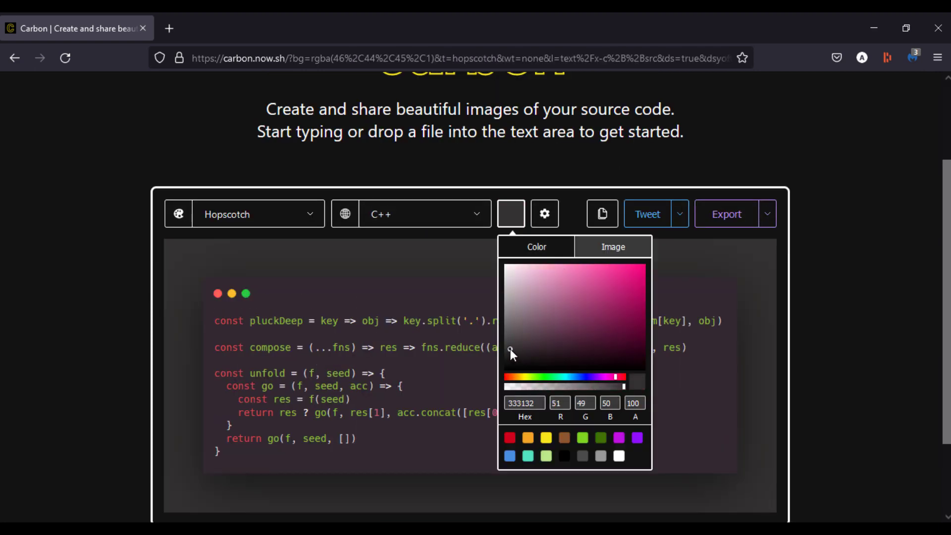
{"action": "left_click", "coordinate": [544, 214]}
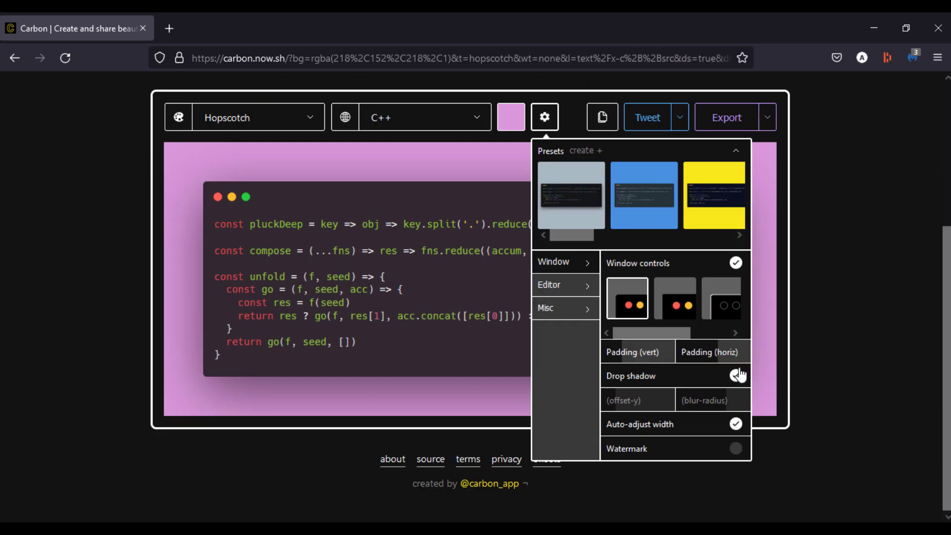
{"action": "left_click", "coordinate": [735, 376]}
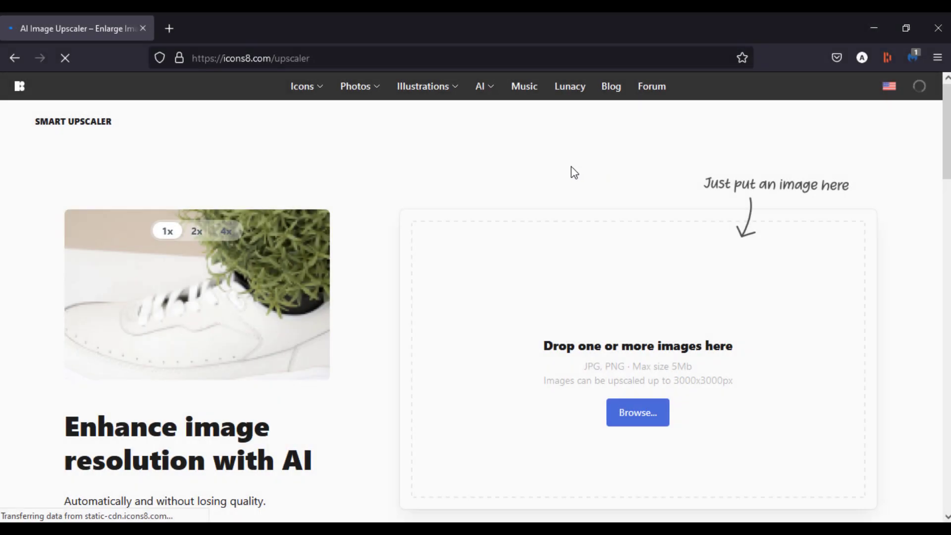
Upload the dog image to Smart Upscaler for a 2x (872×620) result, then request 4x enlargement.
{"action": "scroll", "scroll_direction": "down", "scroll_amount": 3}
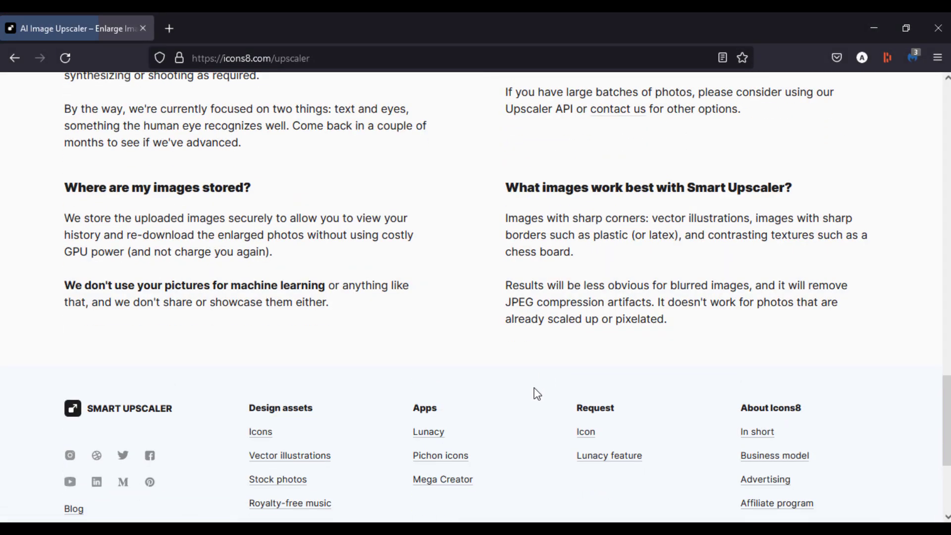
{"action": "left_click", "coordinate": [638, 413]}
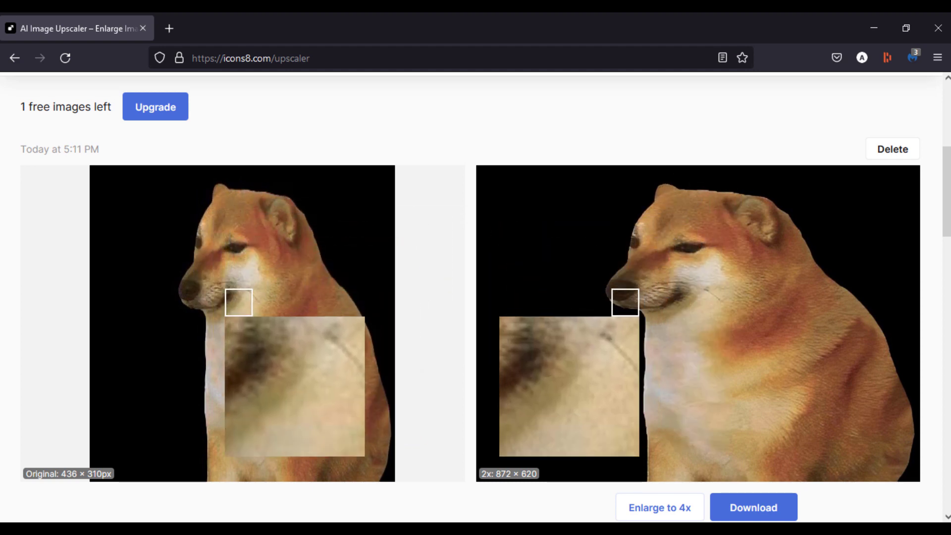
{"action": "scroll", "scroll_direction": "down", "scroll_amount": 3}
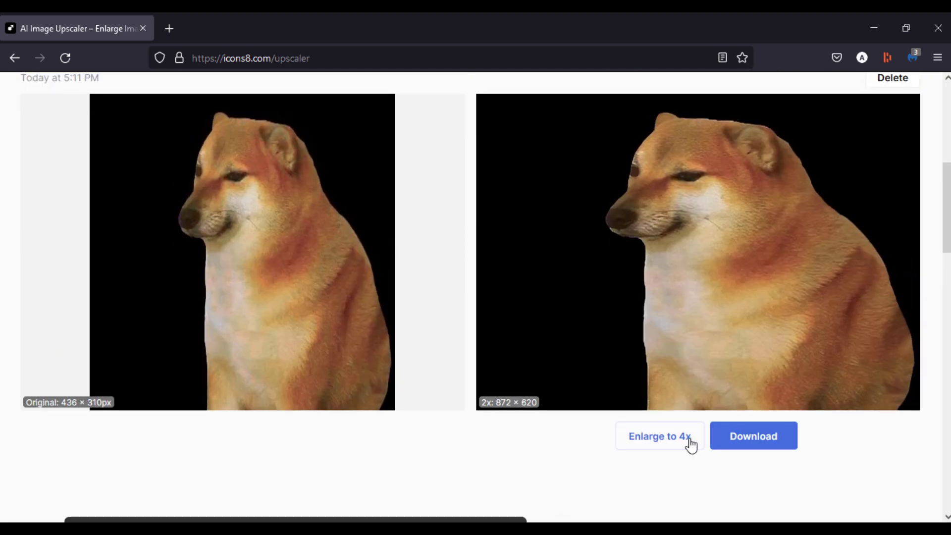
{"action": "left_click", "coordinate": [660, 436]}
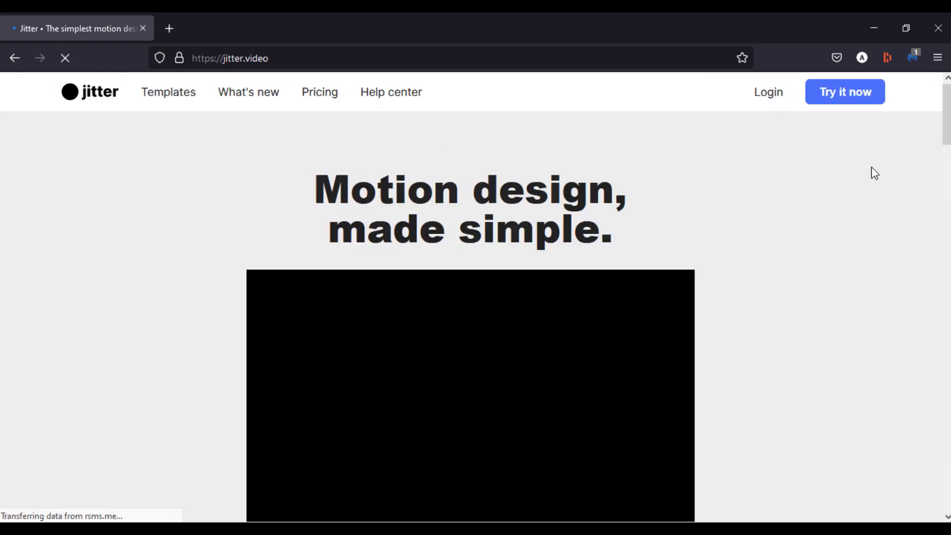
Scroll the Jitter motion design landing page.
{"action": "scroll", "scroll_direction": "down", "scroll_amount": 3}
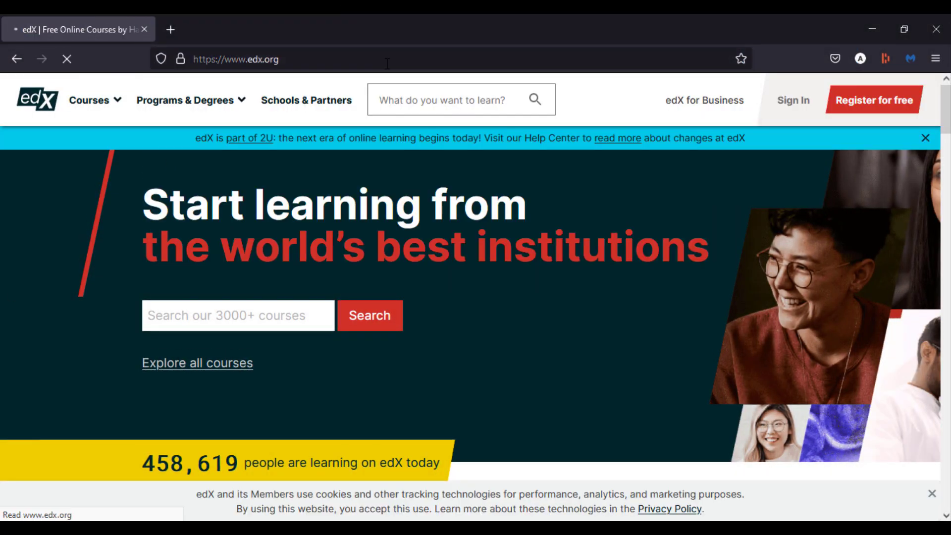
Dismiss edX's cookie notice and browse MIT's courses toward Machine Learning with Python.
{"action": "scroll", "scroll_direction": "down", "scroll_amount": 3}
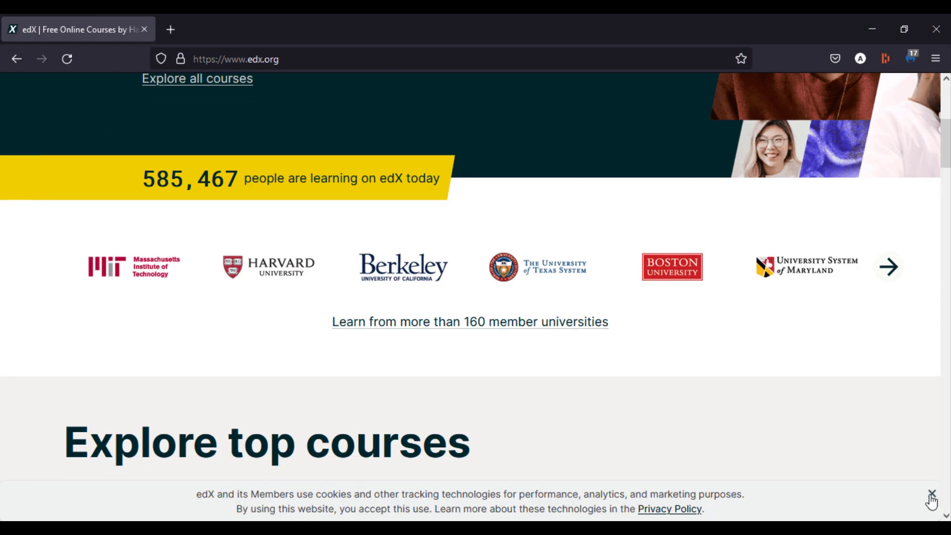
{"action": "left_click", "coordinate": [930, 492]}
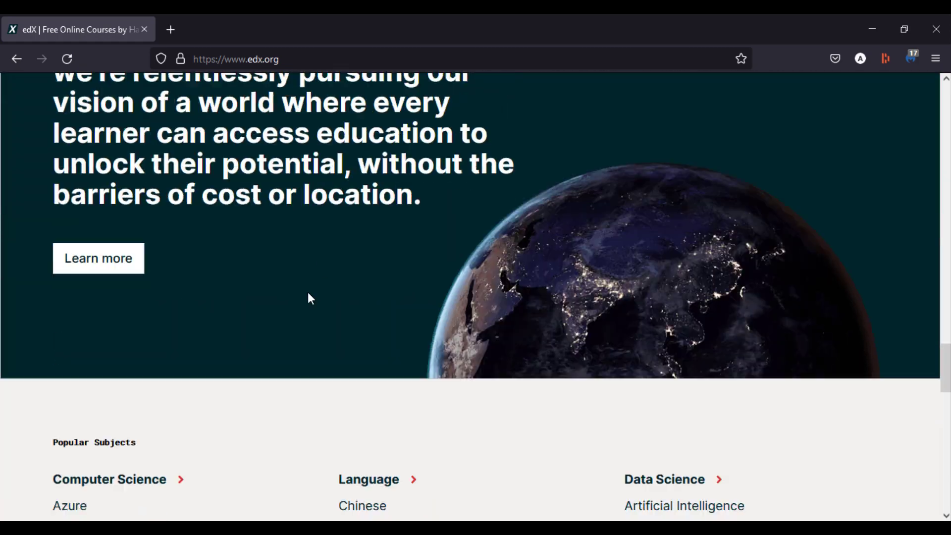
{"action": "scroll", "scroll_direction": "down", "scroll_amount": 3}
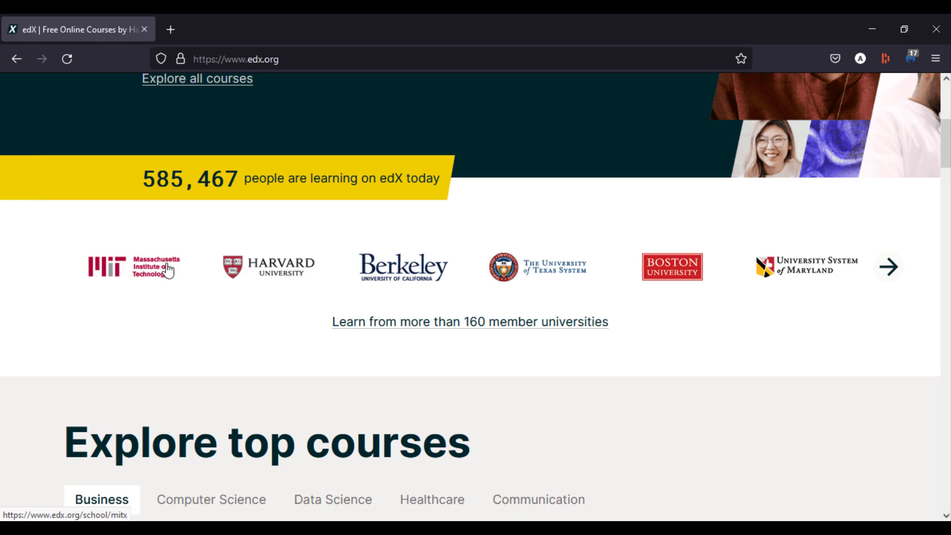
{"action": "left_click", "coordinate": [128, 266]}
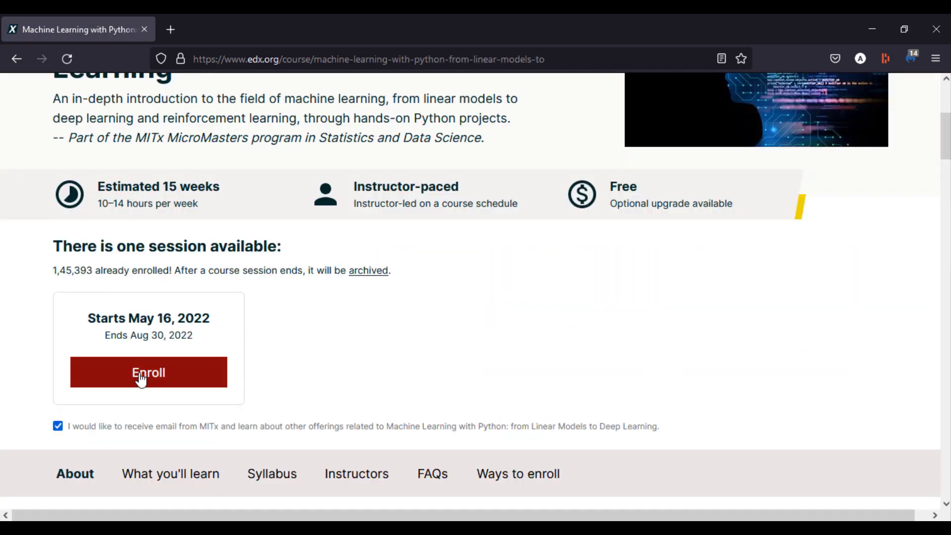
{"action": "scroll", "scroll_direction": "up", "scroll_amount": 3}
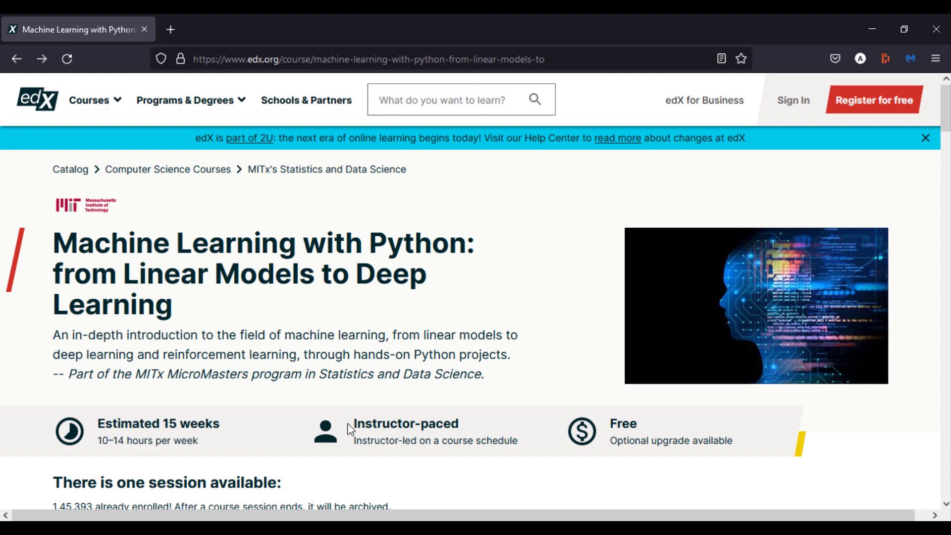
{"action": "scroll", "scroll_direction": "down", "scroll_amount": 3}
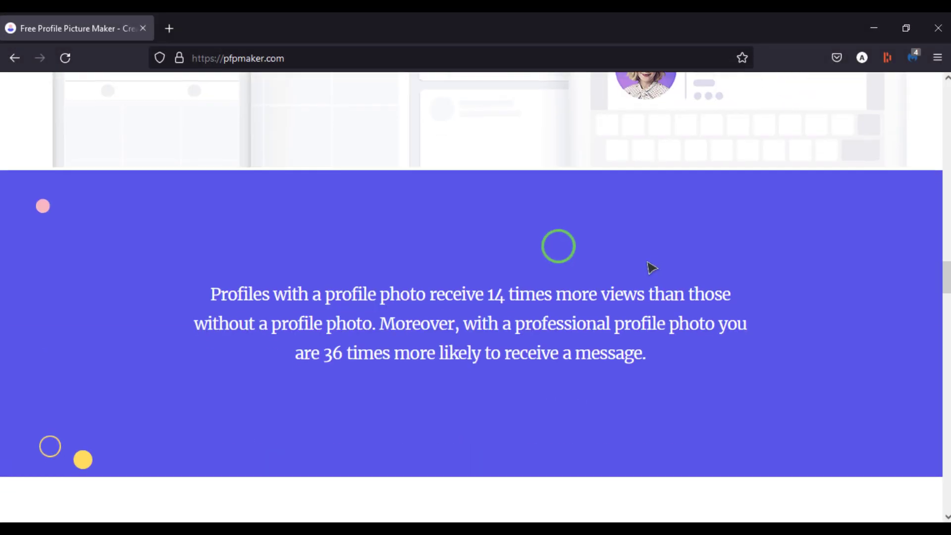
Generate profile pictures from a photo and explore background, shadow and photo adjustment options.
{"action": "left_click", "coordinate": [470, 365]}
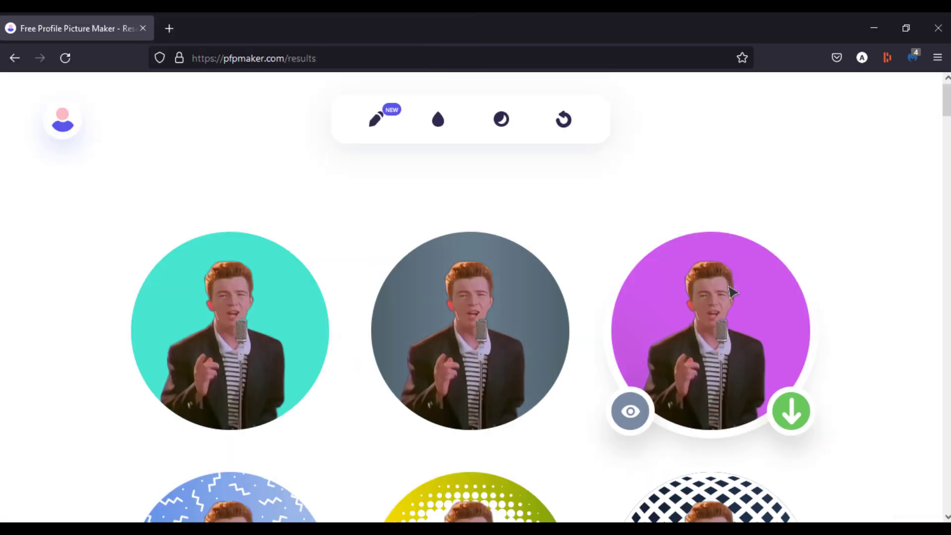
{"action": "left_click", "coordinate": [437, 118]}
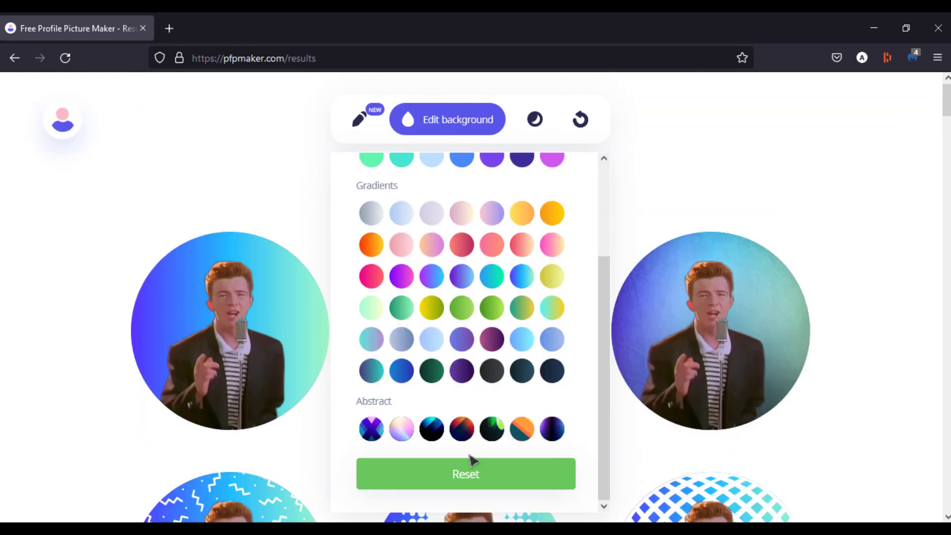
{"action": "left_click", "coordinate": [534, 119]}
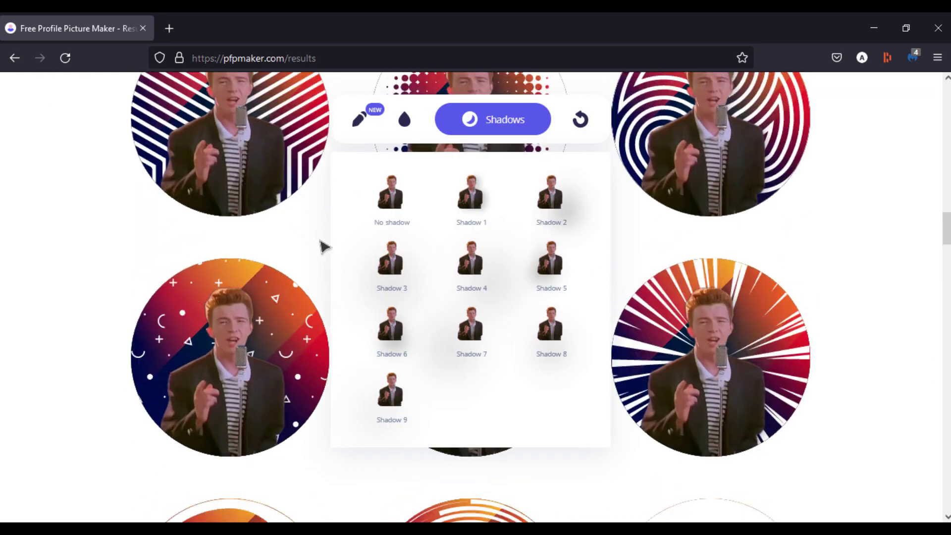
{"action": "left_click", "coordinate": [359, 119]}
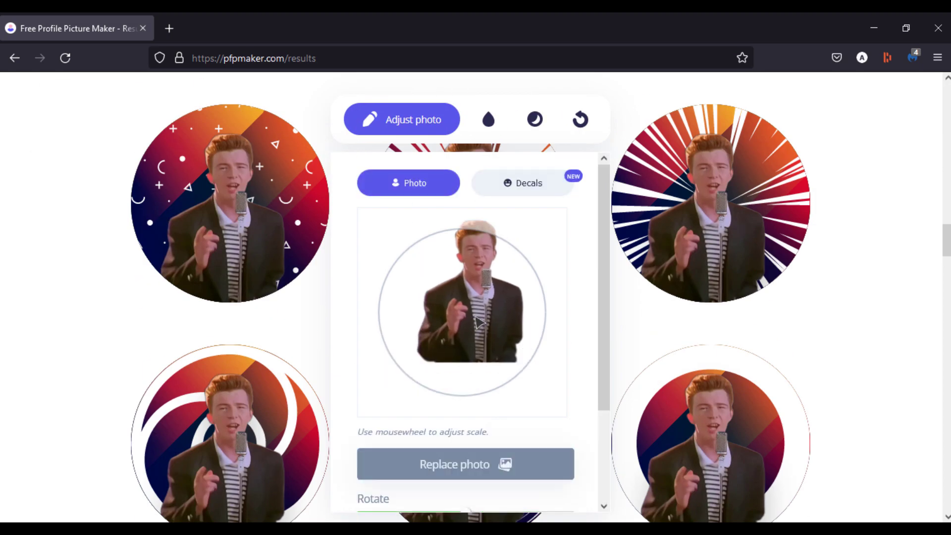
{"action": "scroll", "scroll_direction": "down", "scroll_amount": 3}
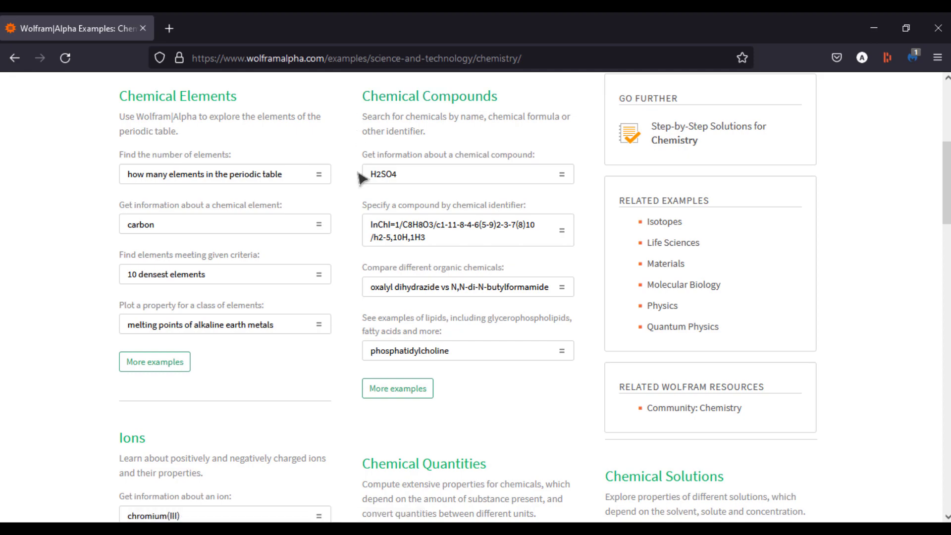
On WolframAlpha's home page, switch to Math Input with the popular symbols palette.
{"action": "scroll", "scroll_direction": "down", "scroll_amount": 3}
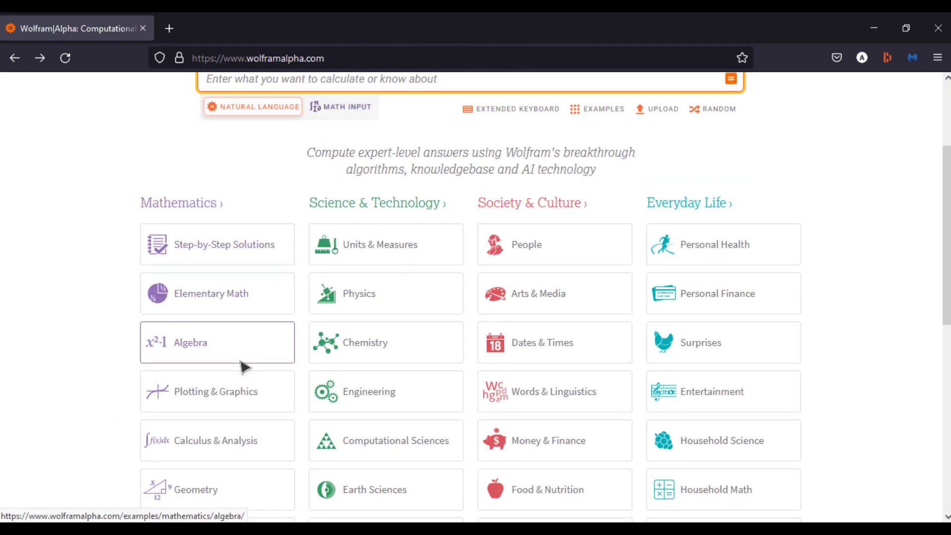
{"action": "left_click", "coordinate": [341, 249]}
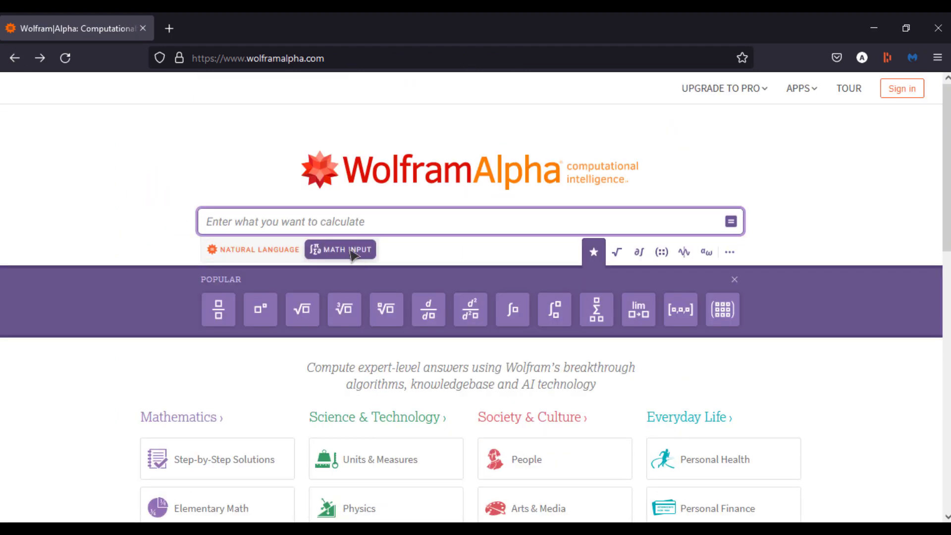
{"action": "left_click", "coordinate": [683, 250]}
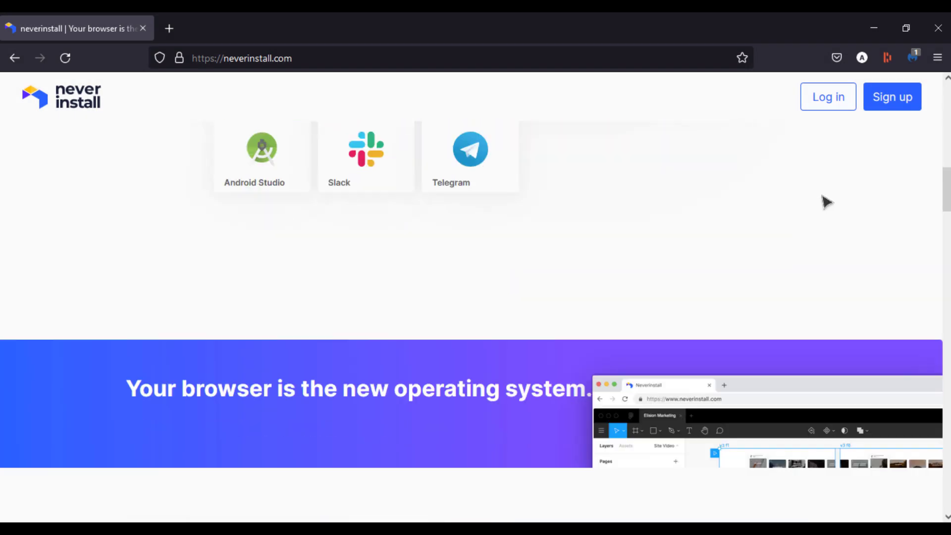
Sign in to neverinstall via GitHub and launch IntelliJ from the apps grid.
{"action": "left_click", "coordinate": [827, 96]}
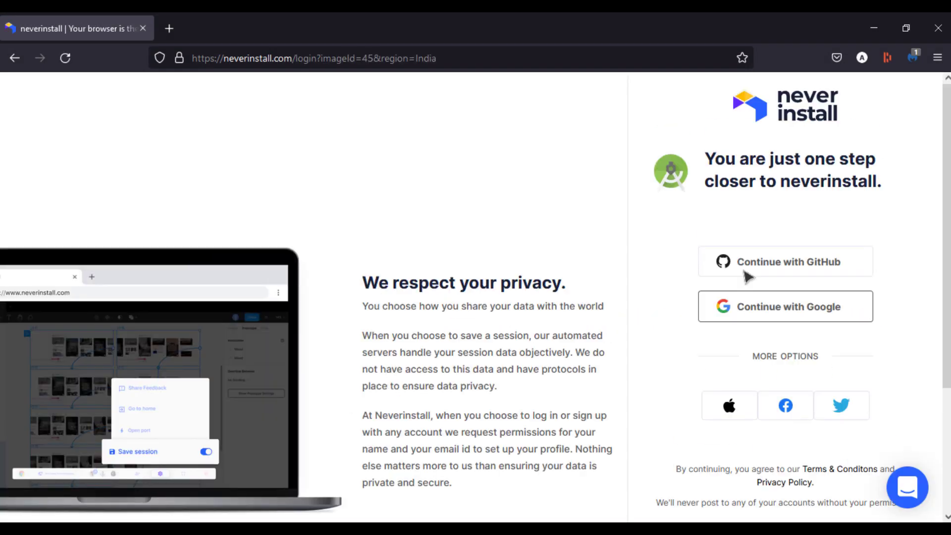
{"action": "left_click", "coordinate": [785, 262]}
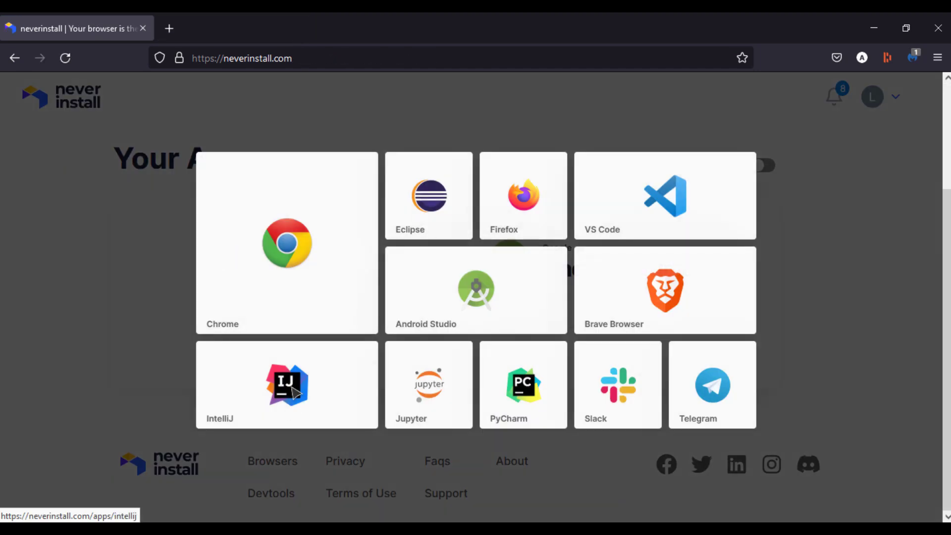
{"action": "left_click", "coordinate": [286, 384]}
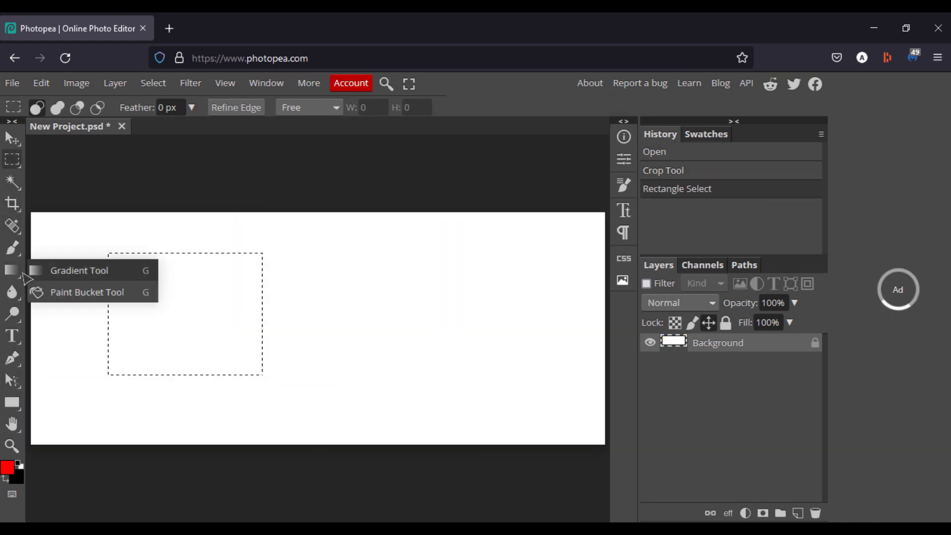
Fill the rectangular selection with a horizontal rainbow linear gradient.
{"action": "left_click_drag", "start_coordinate": [83, 315], "coordinate": [358, 314]}
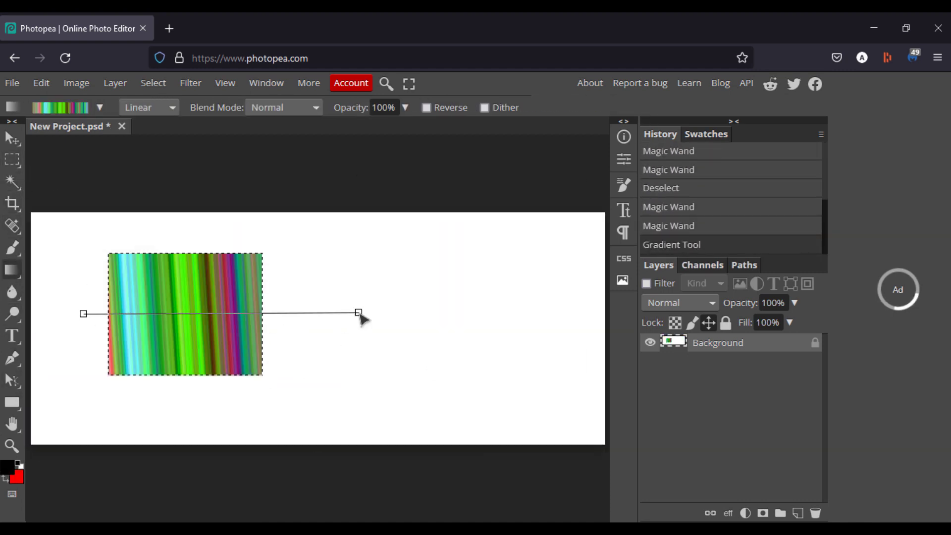